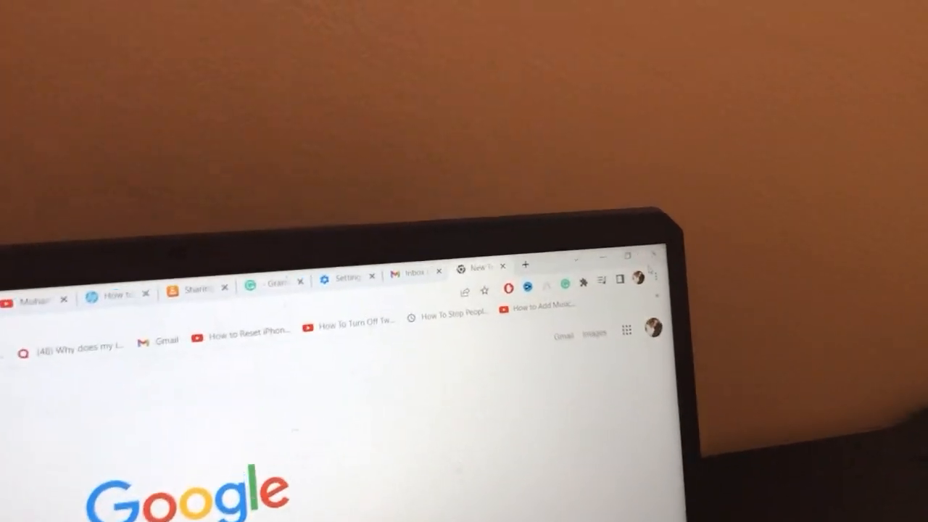
# Reveal the More tools submenu showing the Extensions entry from Chrome's three-dot menu.
pyautogui.click(653, 278)
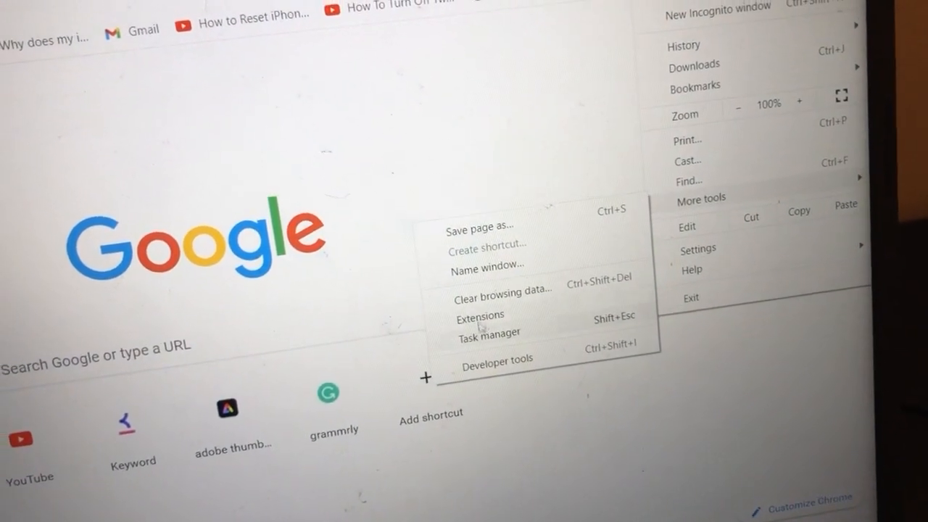
# Go to chrome://extensions and switch the AdBlock toggle off.
pyautogui.click(480, 314)
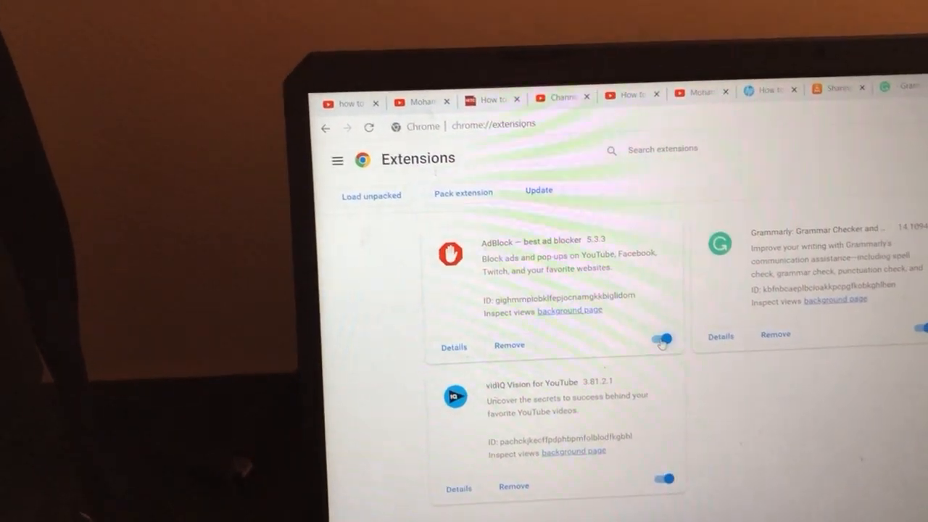
pyautogui.click(660, 341)
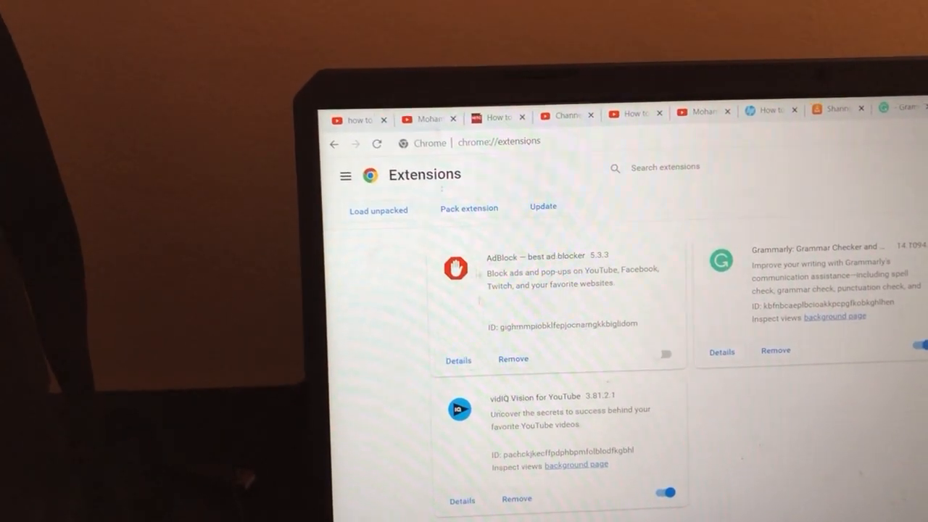